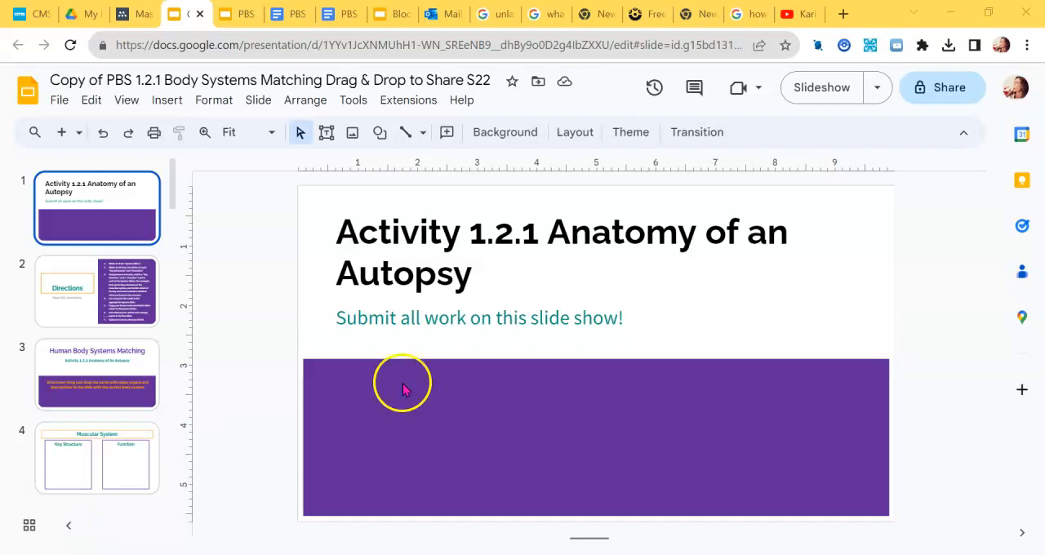
mouse_move(182, 271)
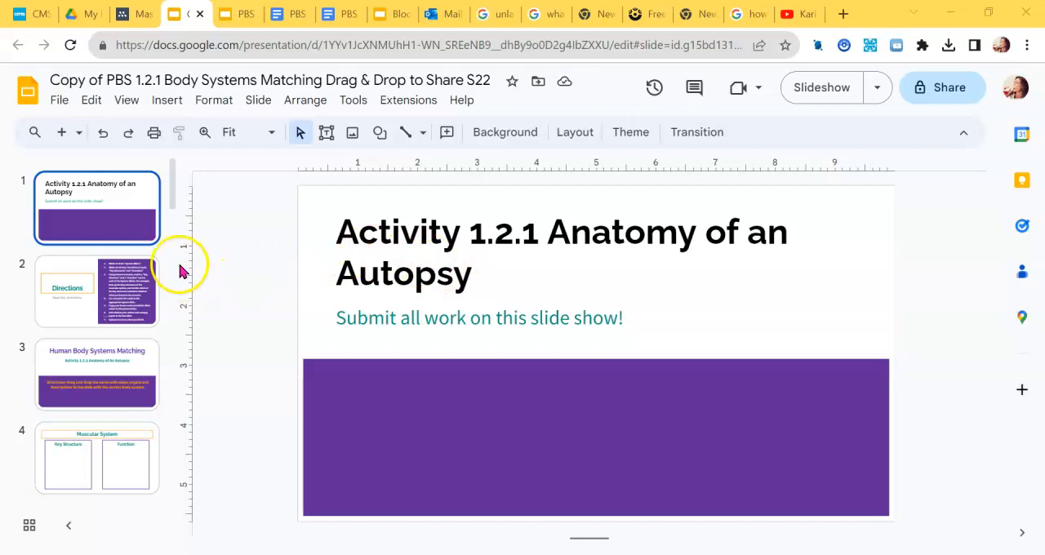
Review the slides from Directions through Human Body Systems Matching, down to slide 24.
click(96, 289)
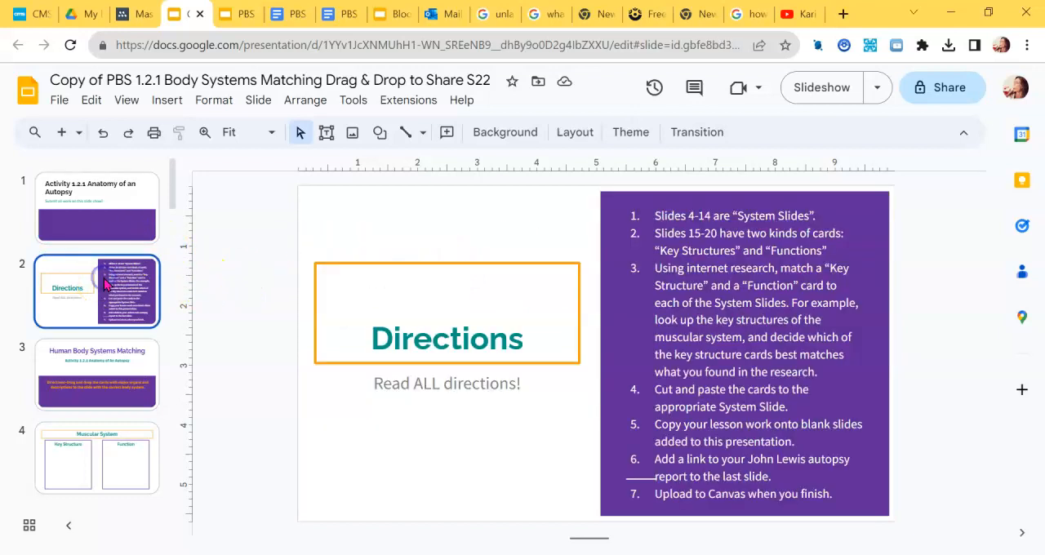
click(96, 374)
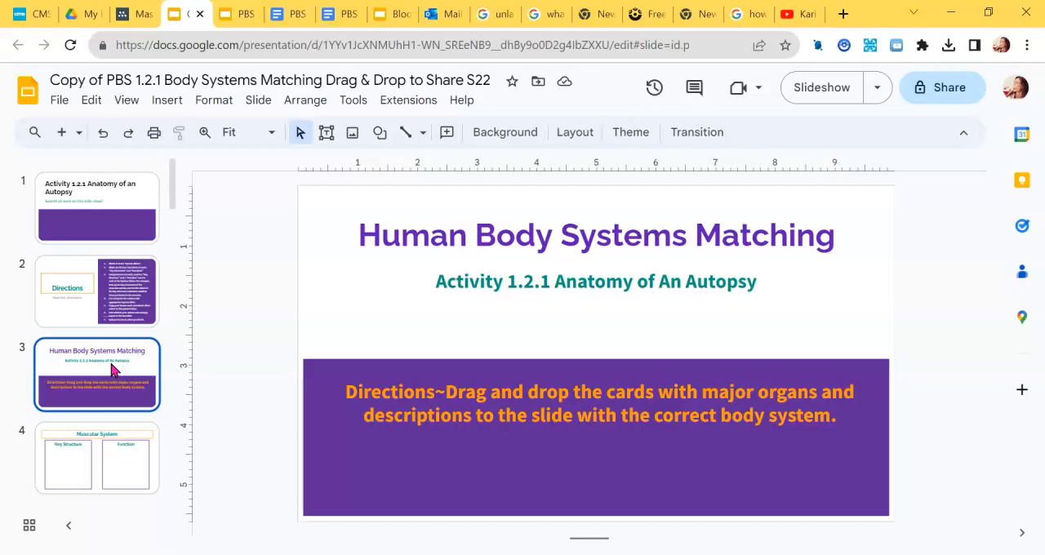
click(96, 457)
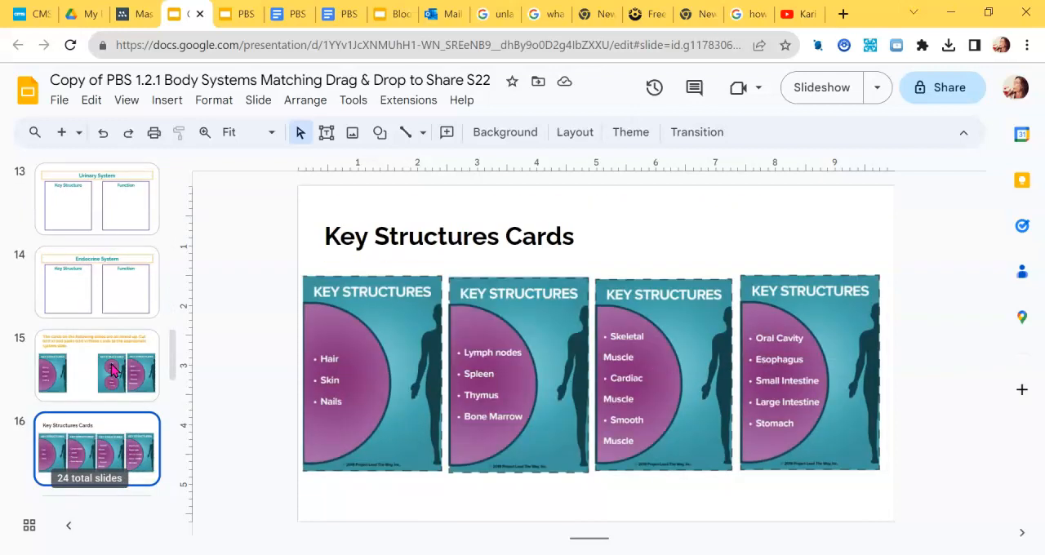
scroll(down, 3)
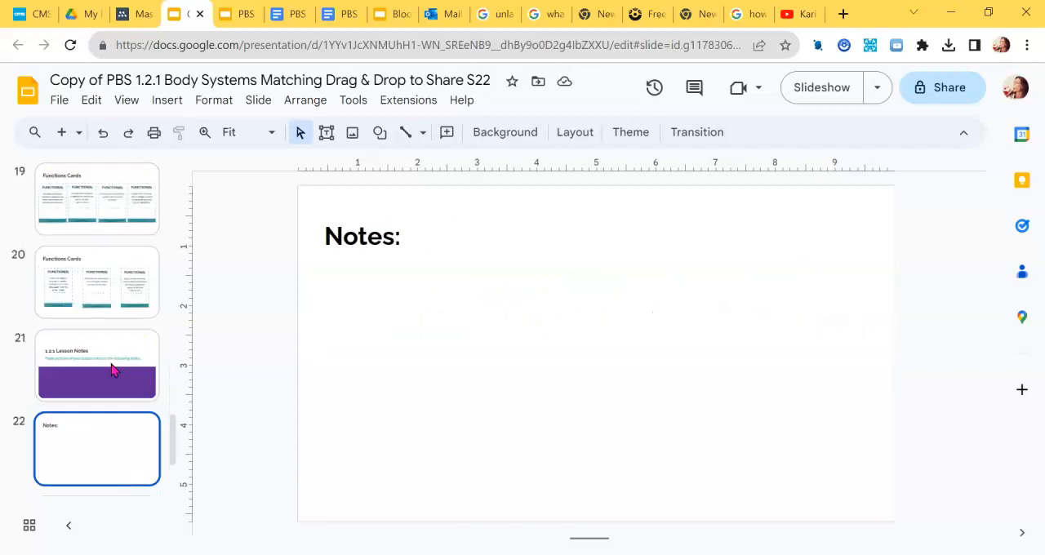
scroll(down, 3)
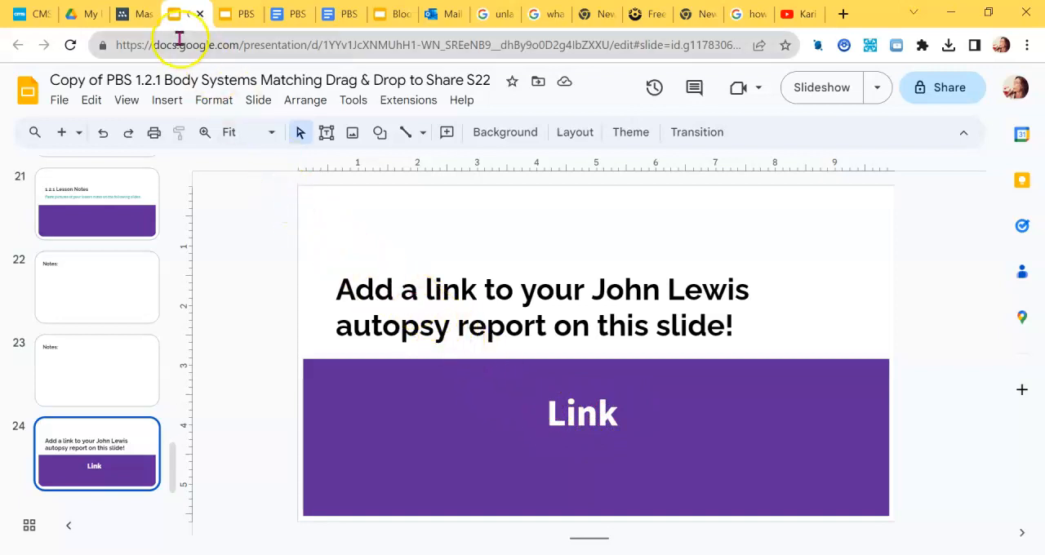
mouse_move(86, 14)
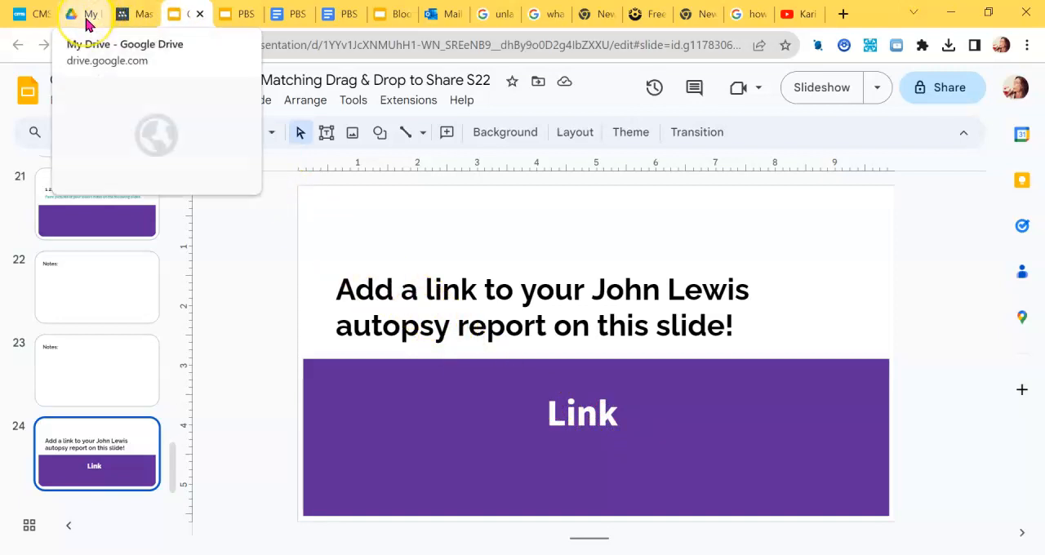
click(85, 14)
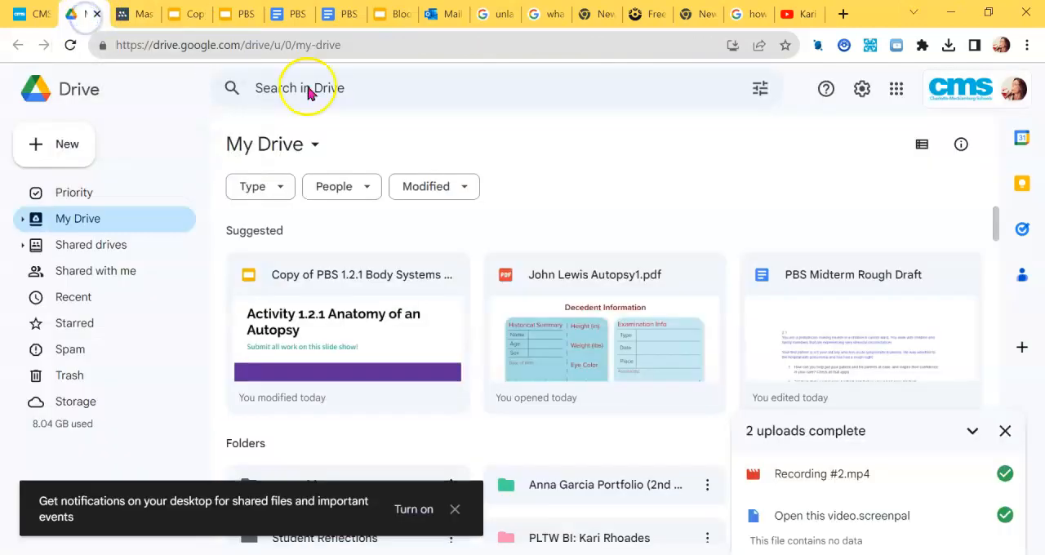
mouse_move(616, 320)
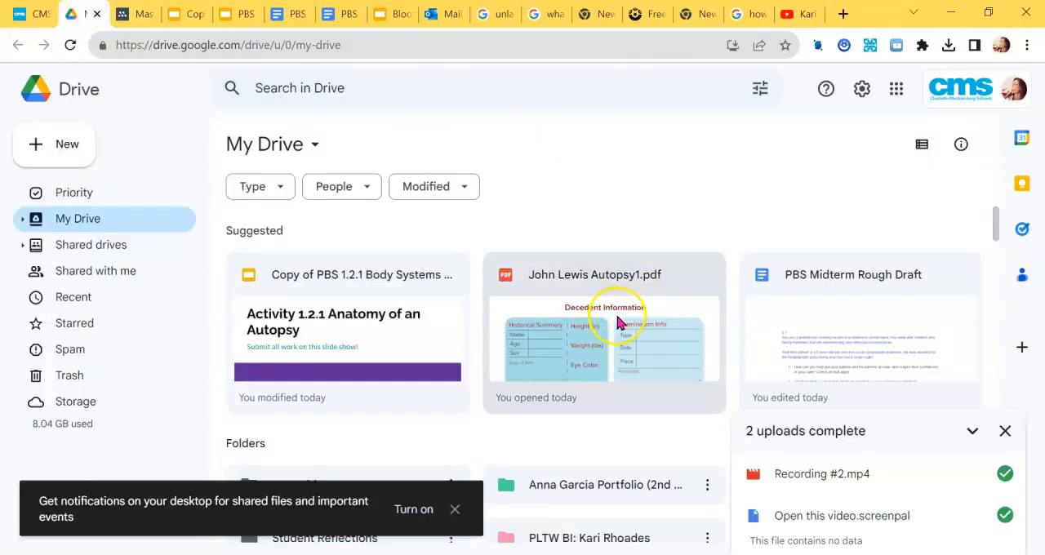
mouse_move(617, 322)
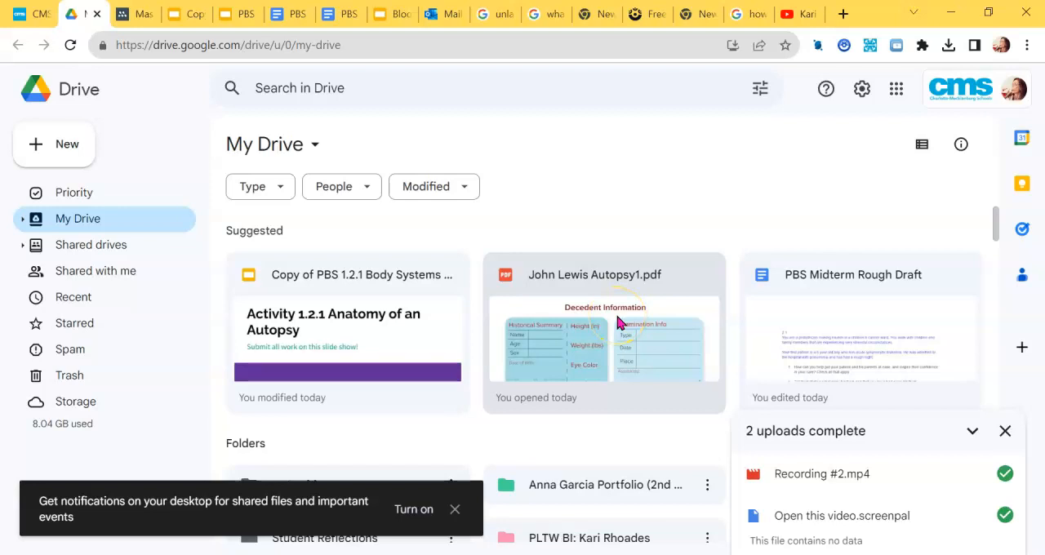
double_click(604, 334)
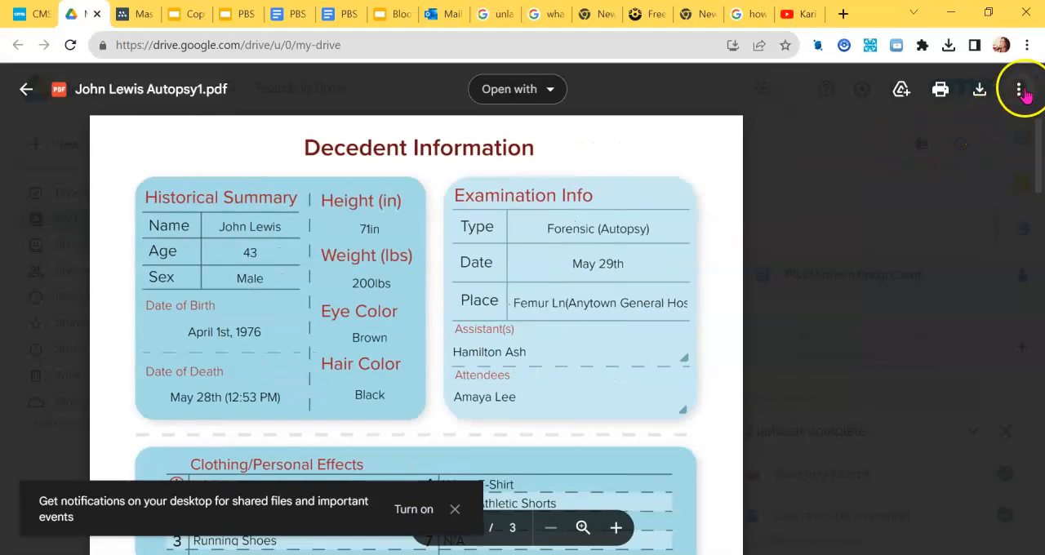
Copy the anyone-with-link viewer URL for John Lewis Autopsy1.pdf, then return to Slides.
click(1019, 89)
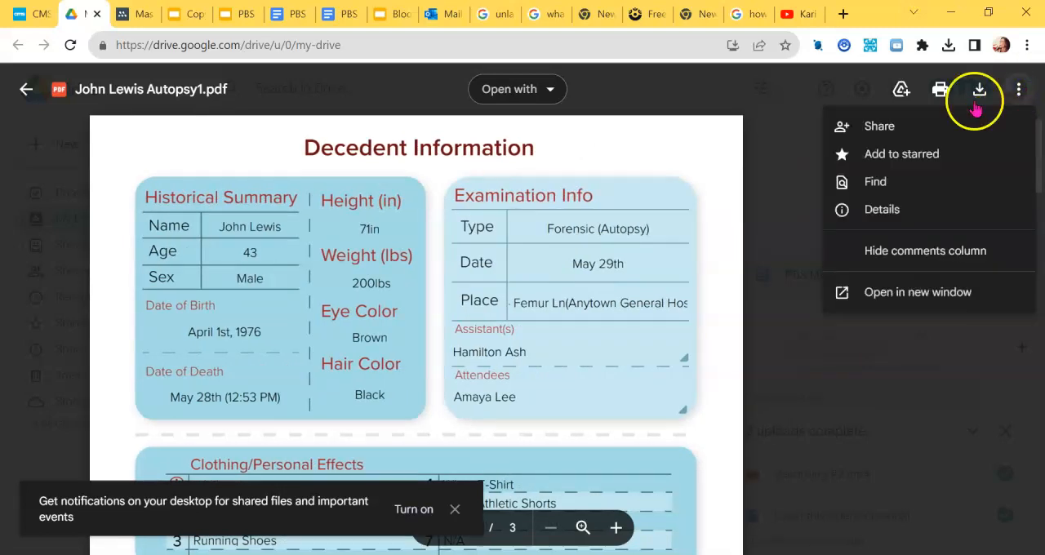
click(879, 126)
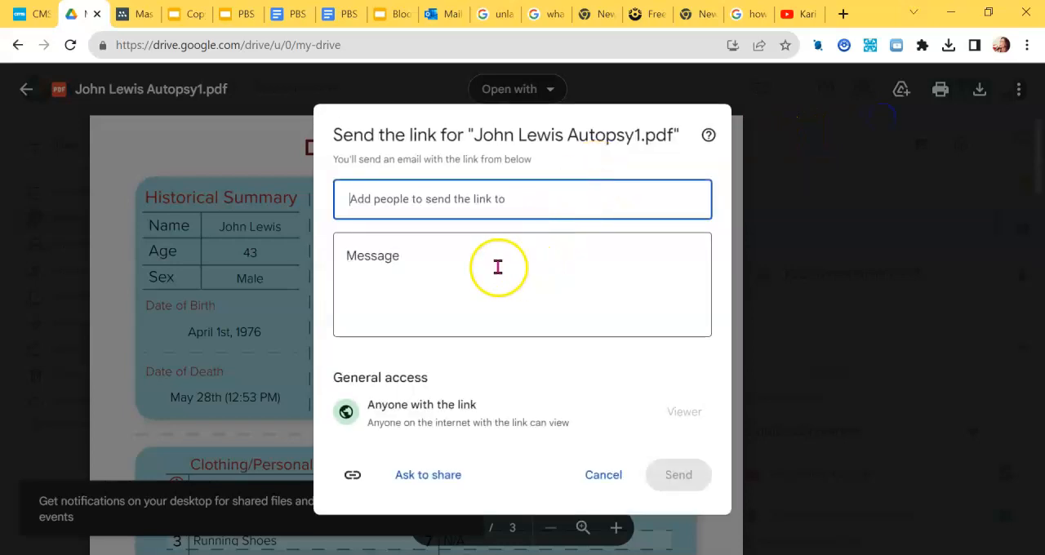
mouse_move(939, 118)
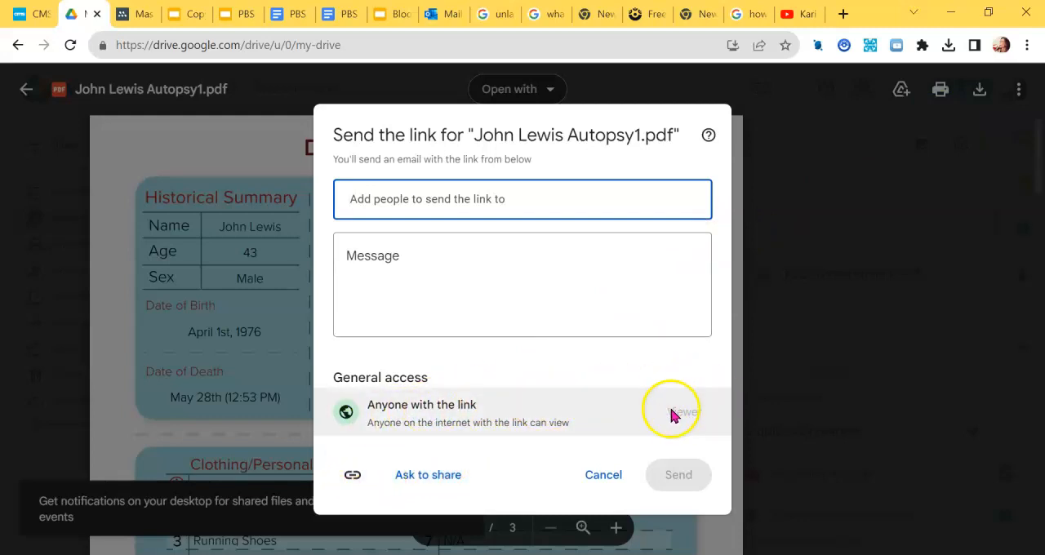
mouse_move(352, 474)
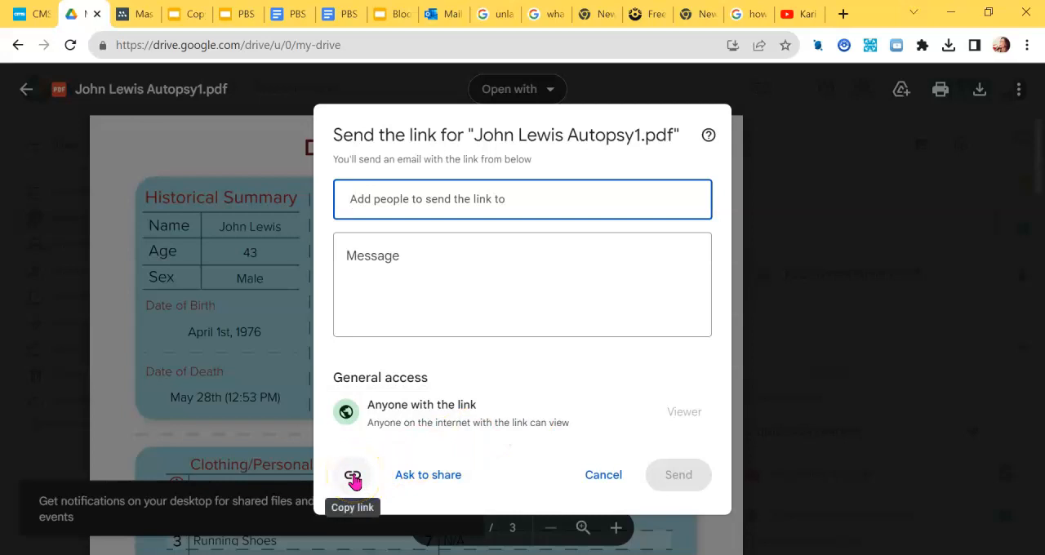
click(352, 475)
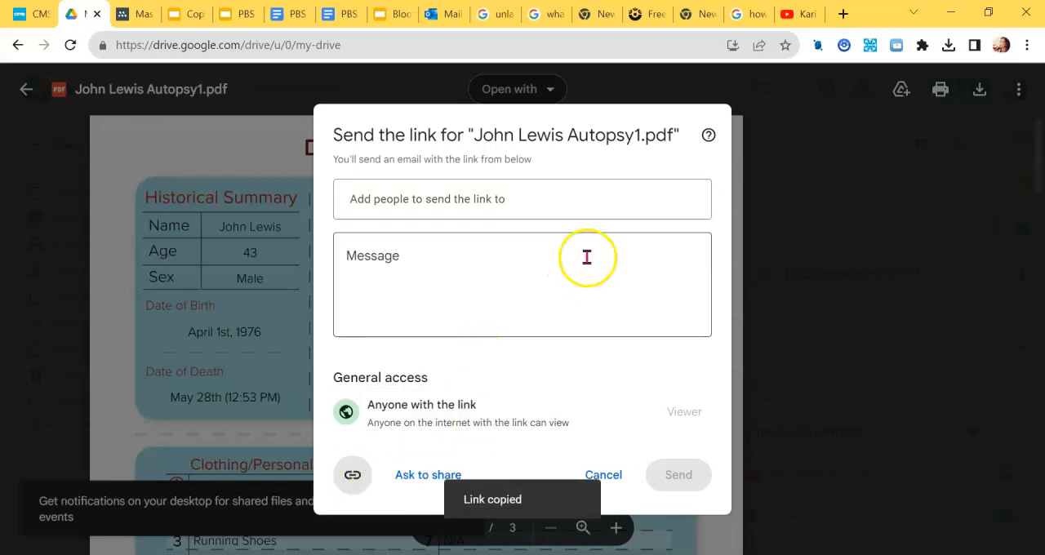
click(193, 14)
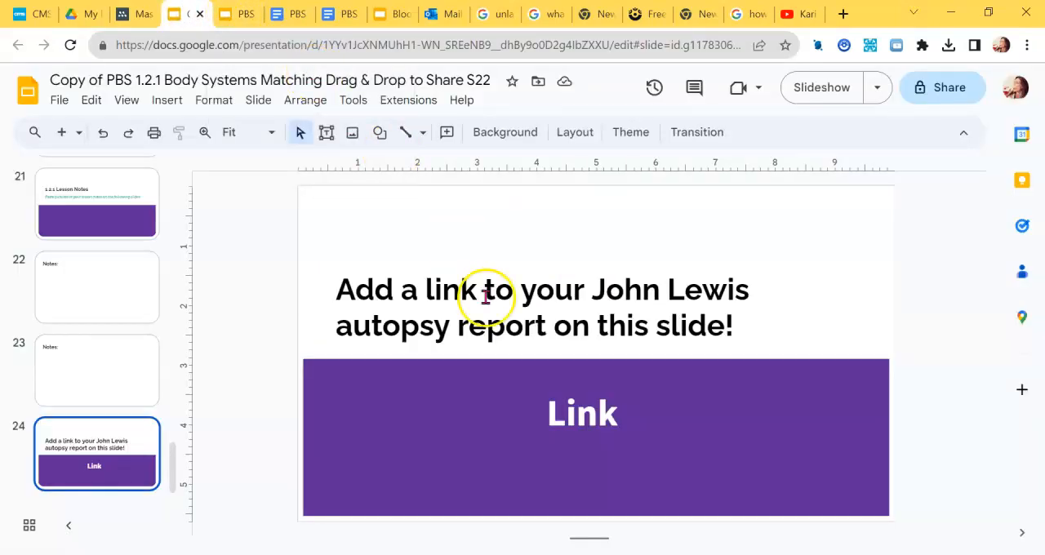
Select the word 'Link' inside its text box on slide 24.
click(581, 412)
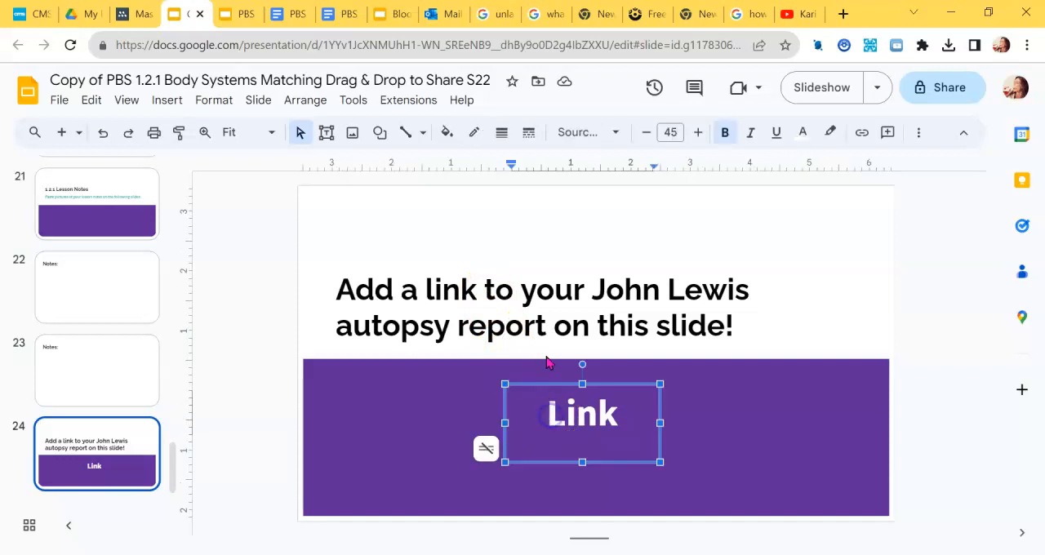
double_click(582, 412)
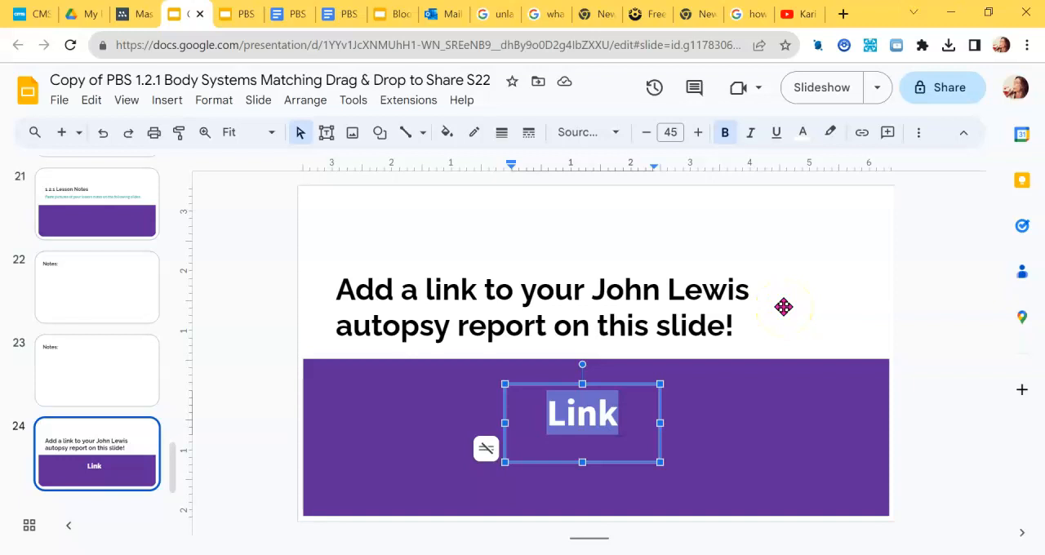
mouse_move(861, 131)
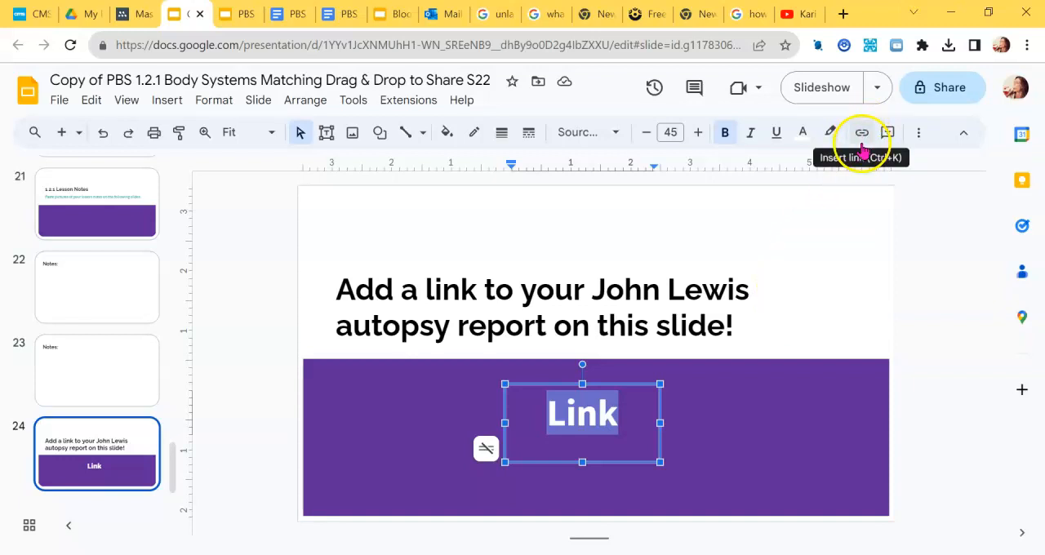
mouse_move(860, 133)
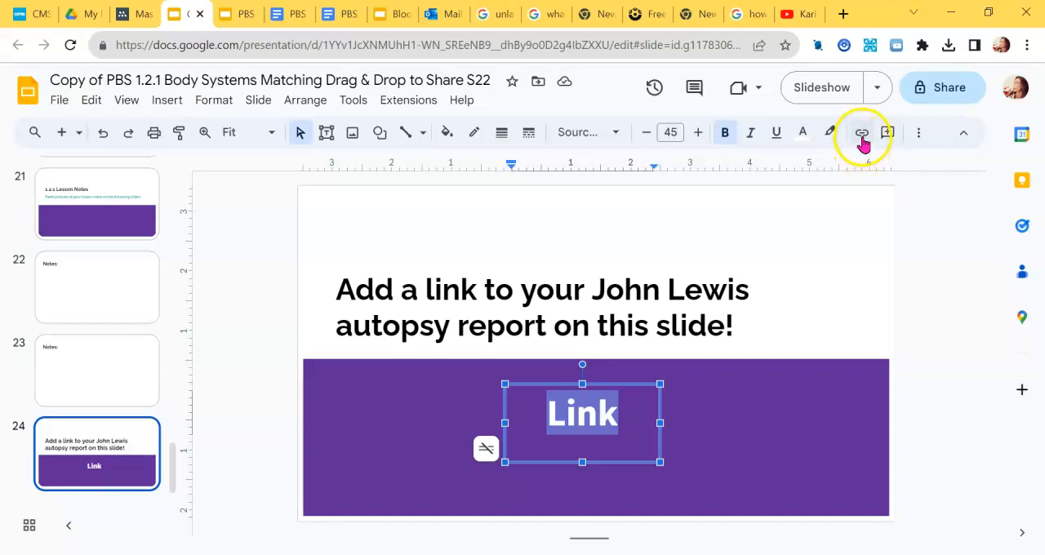
mouse_move(862, 132)
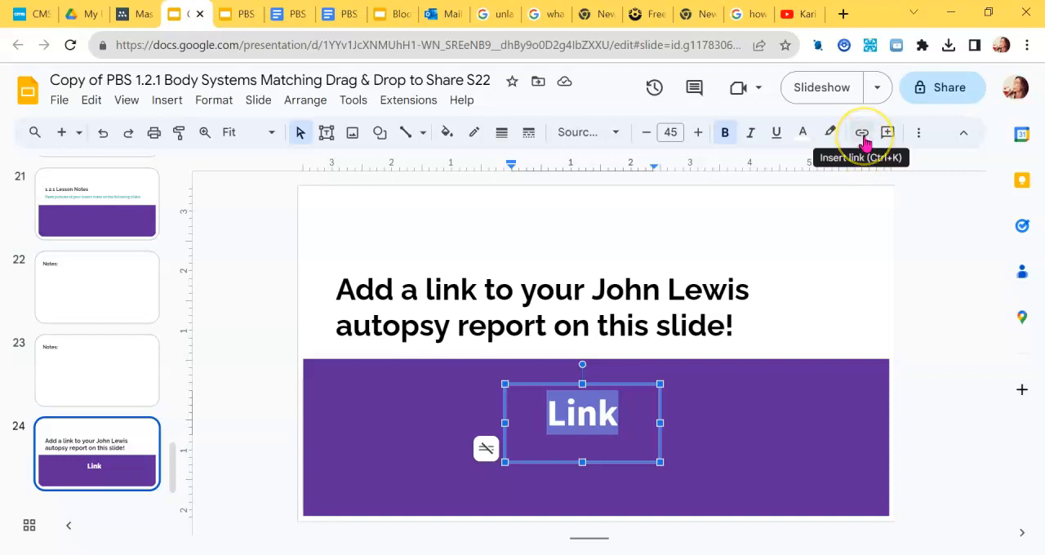
click(861, 132)
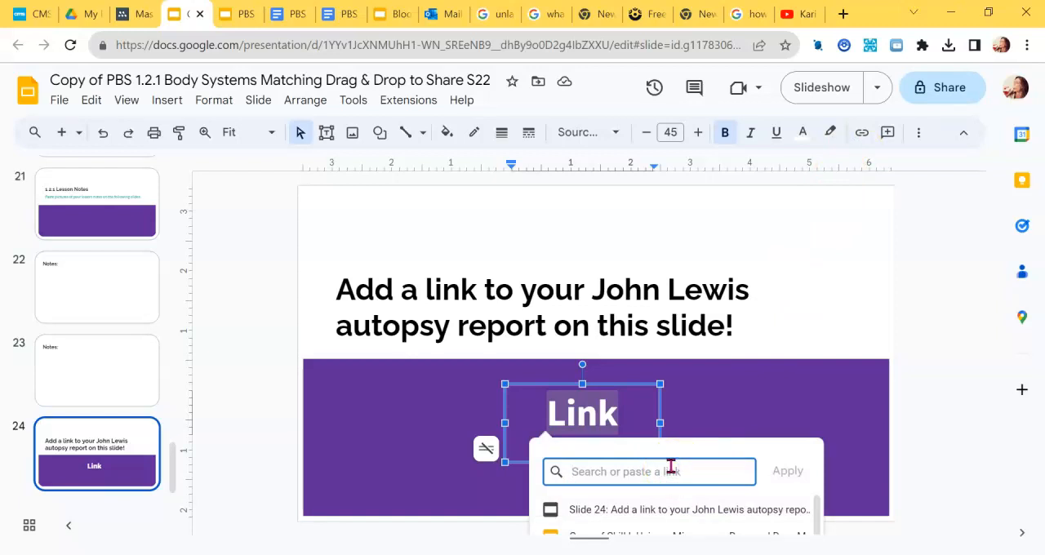
text(https://drive.google.com/file/d/11ci)
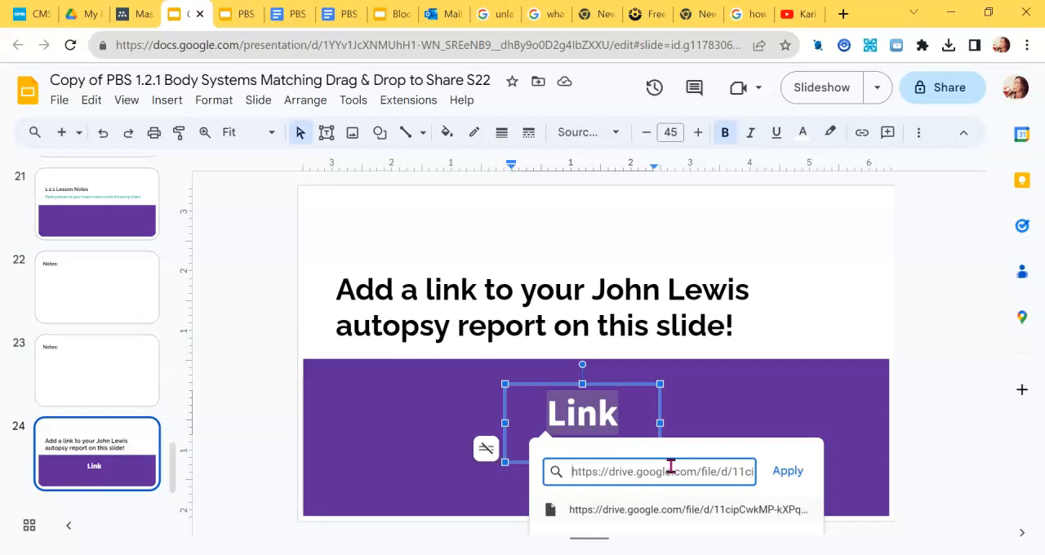
mouse_move(788, 471)
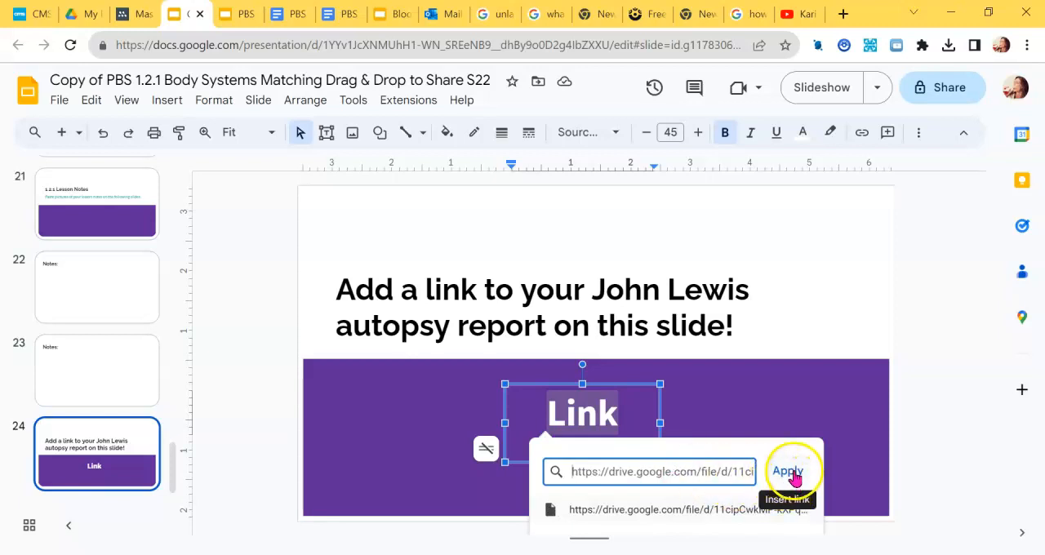
click(787, 472)
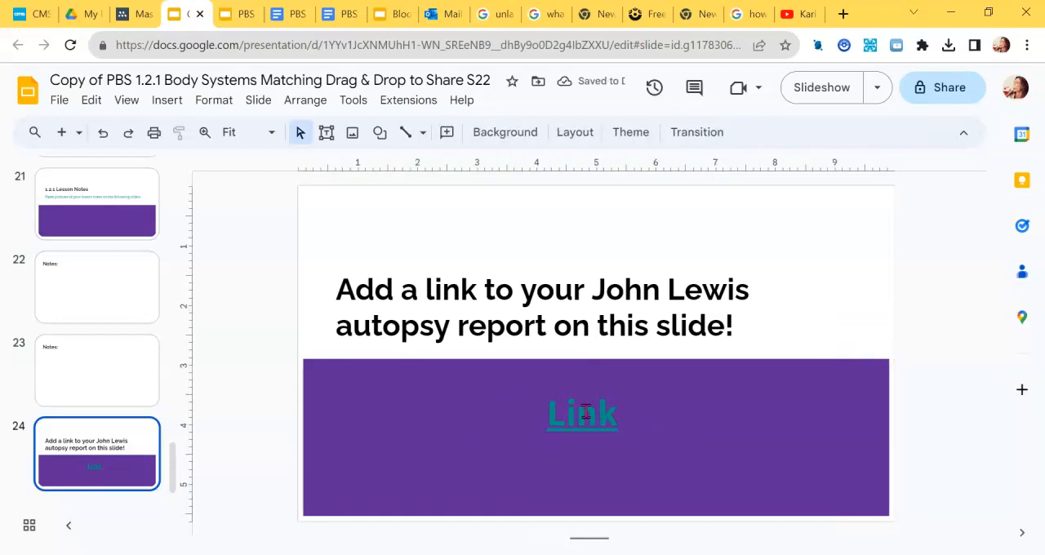
Follow the 'Link' hyperlink to John Lewis Autopsy1.pdf, then return to the deck.
click(582, 414)
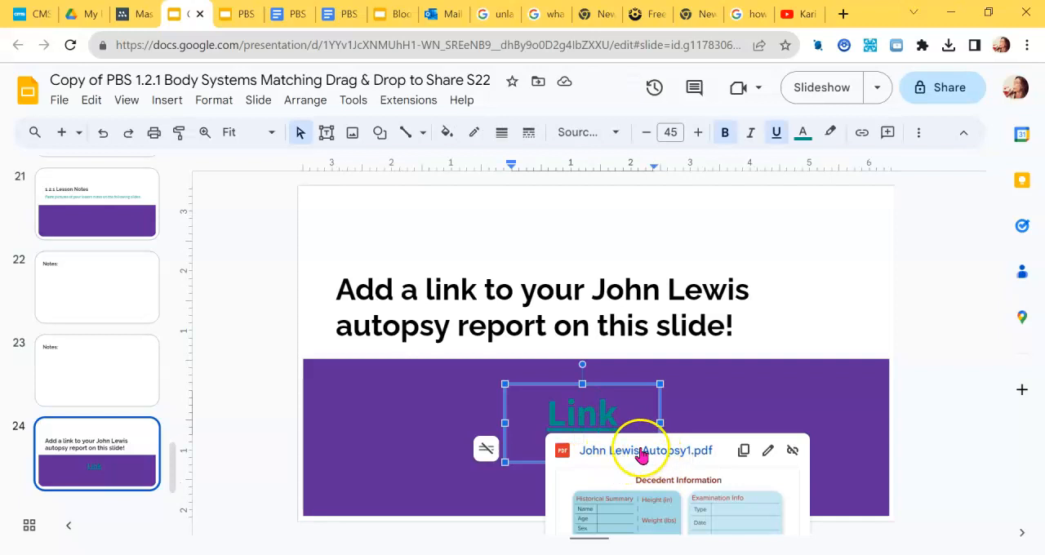
click(645, 450)
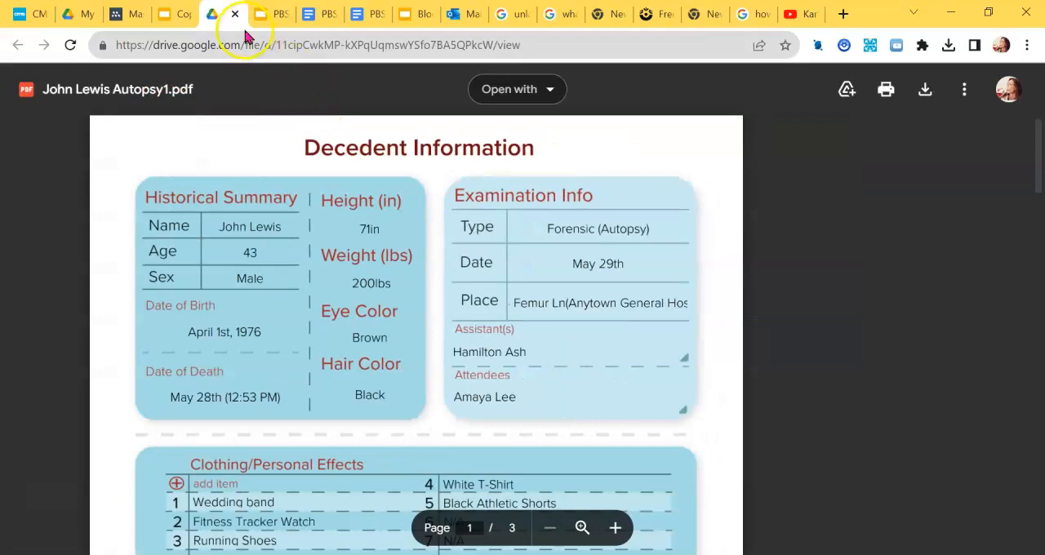
click(175, 14)
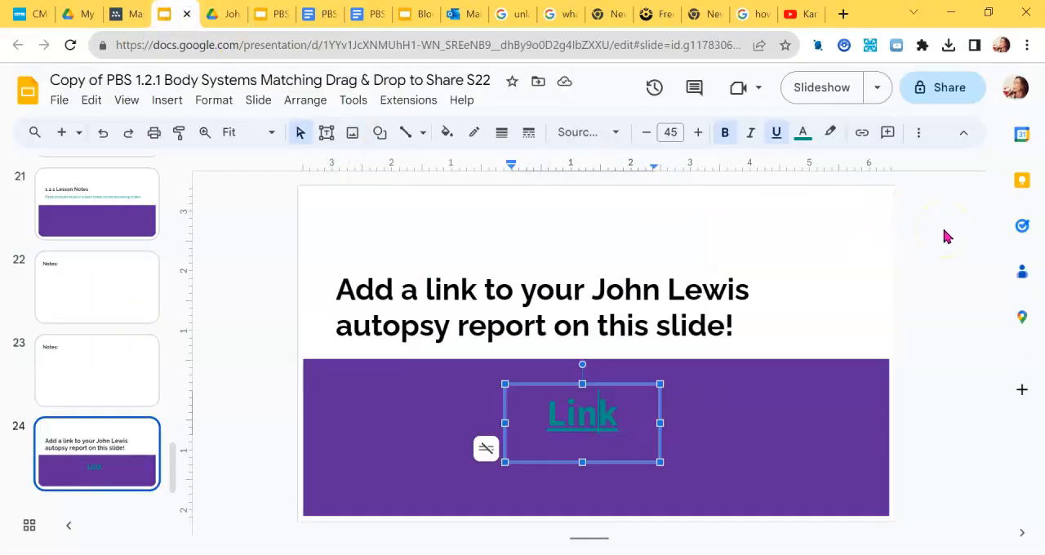
mouse_move(888, 312)
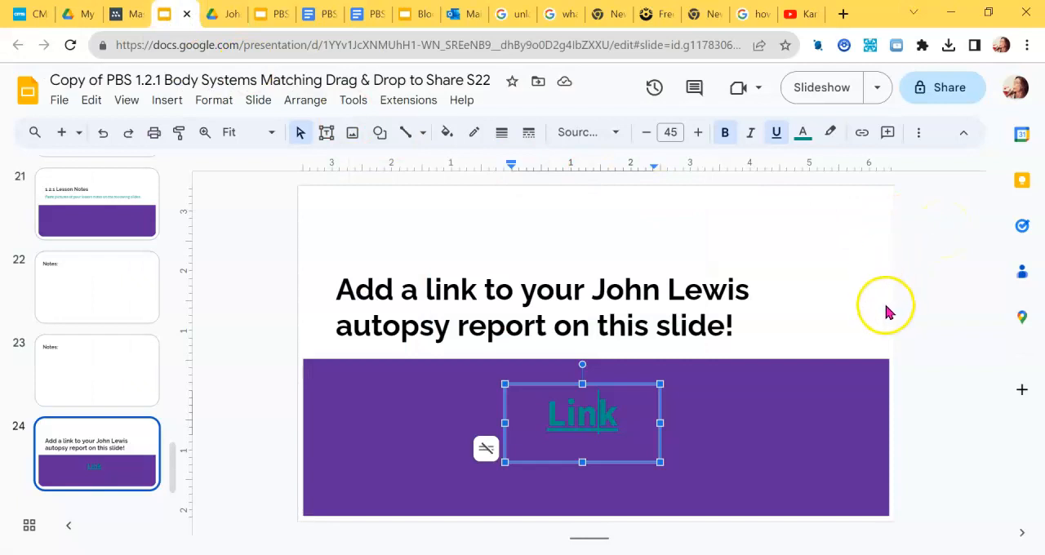
mouse_move(888, 313)
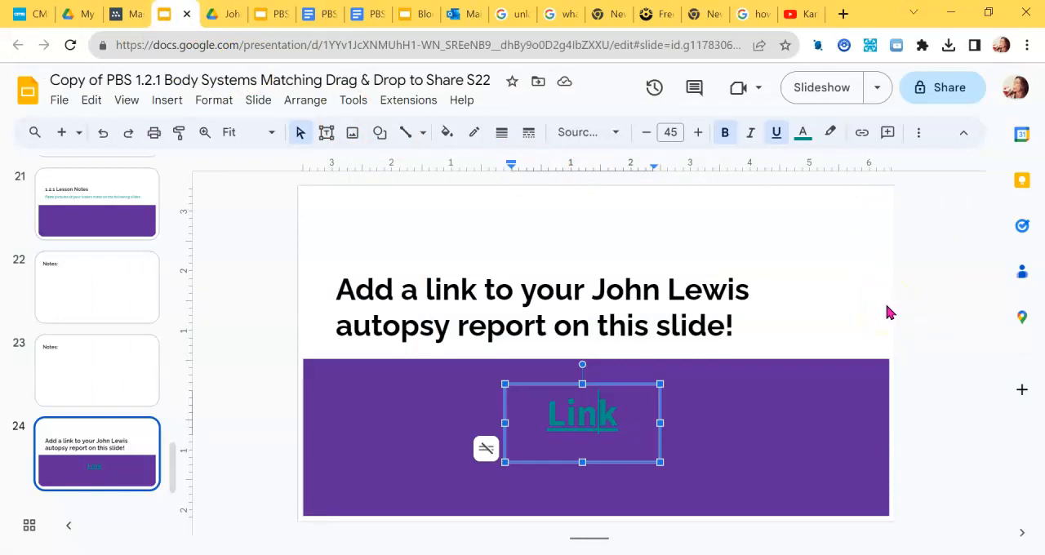